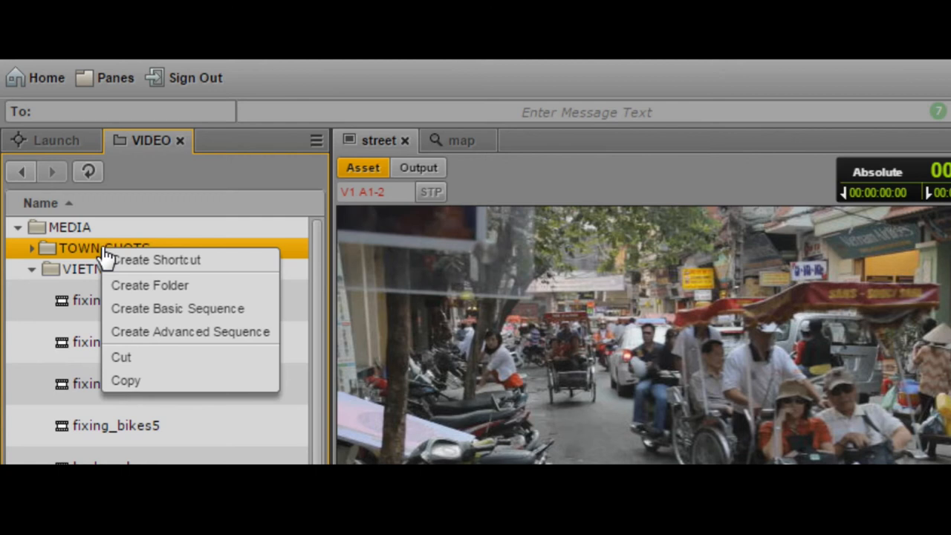
Step: Create a folder inside MEDIA and name it SUBCLIPS FOLDER
{"action": "left_click", "coordinate": [150, 284]}
{"action": "type", "text": "New.Fold"}
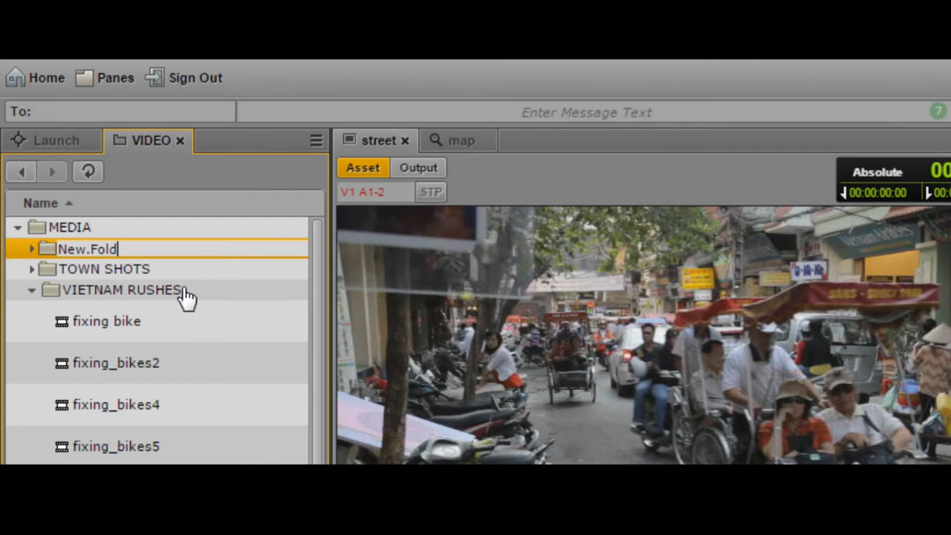
{"action": "type", "text": "SU"}
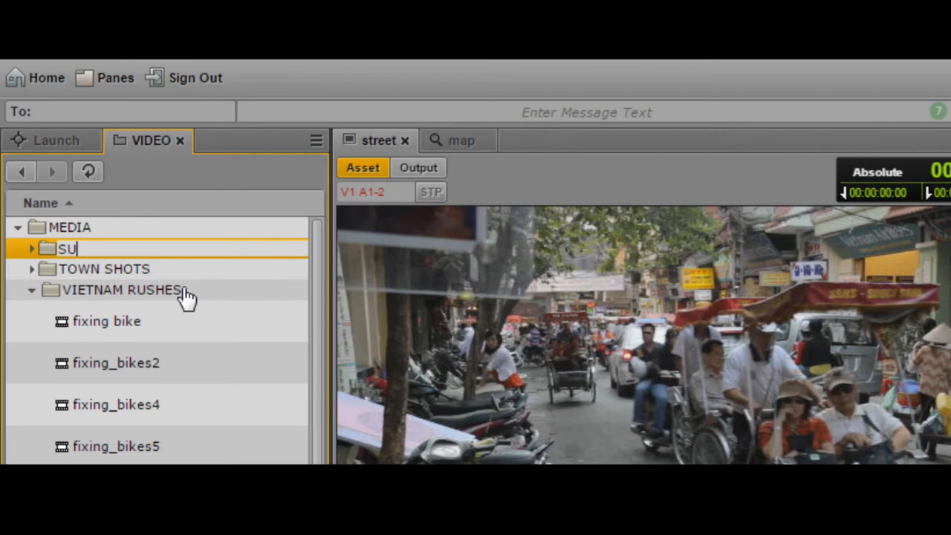
{"action": "type", "text": "BCLIPS FOLDER"}
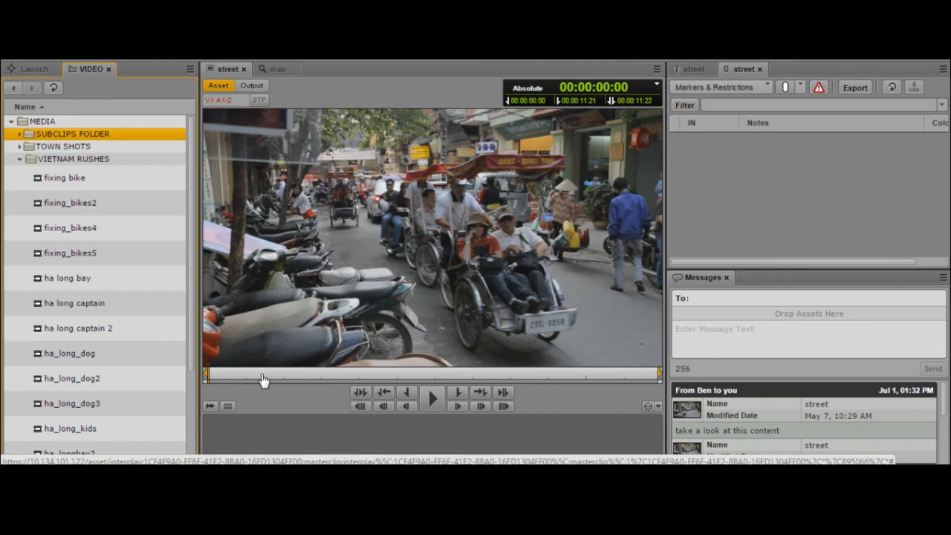
{"action": "mouse_move", "coordinate": [223, 384]}
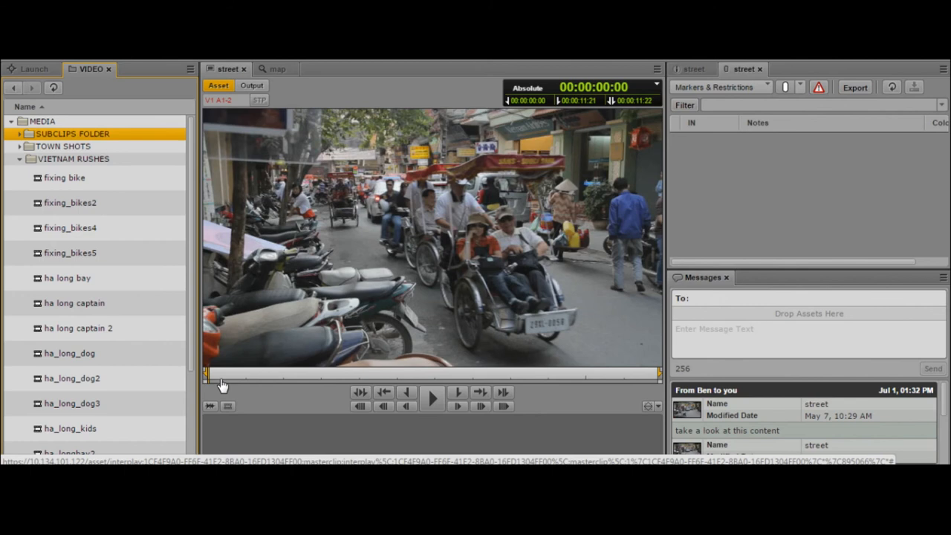
Step: Mark the street clip from about 00:00:01:09 to 00:00:03:06
{"action": "left_click", "coordinate": [432, 399]}
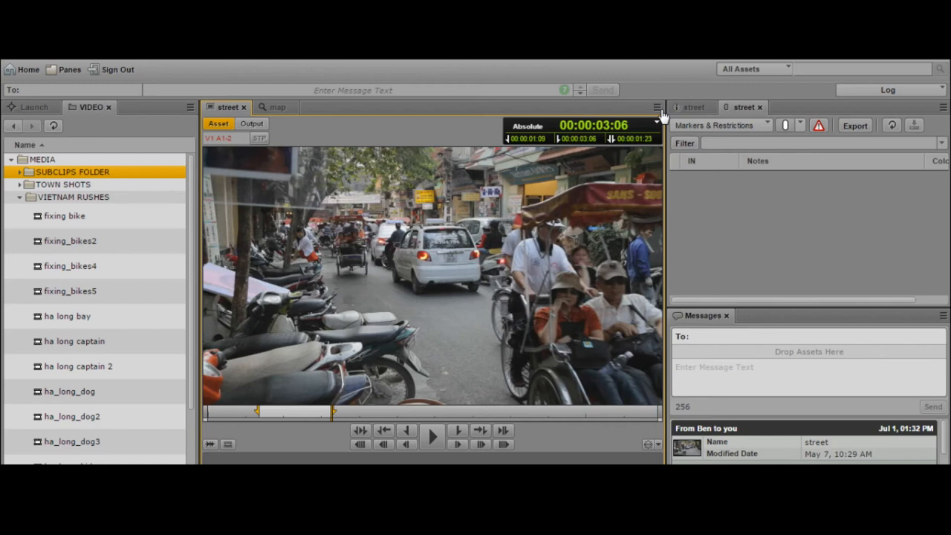
Step: Choose Create Subclip from the media viewer's menu for the marked street section
{"action": "left_click", "coordinate": [657, 109]}
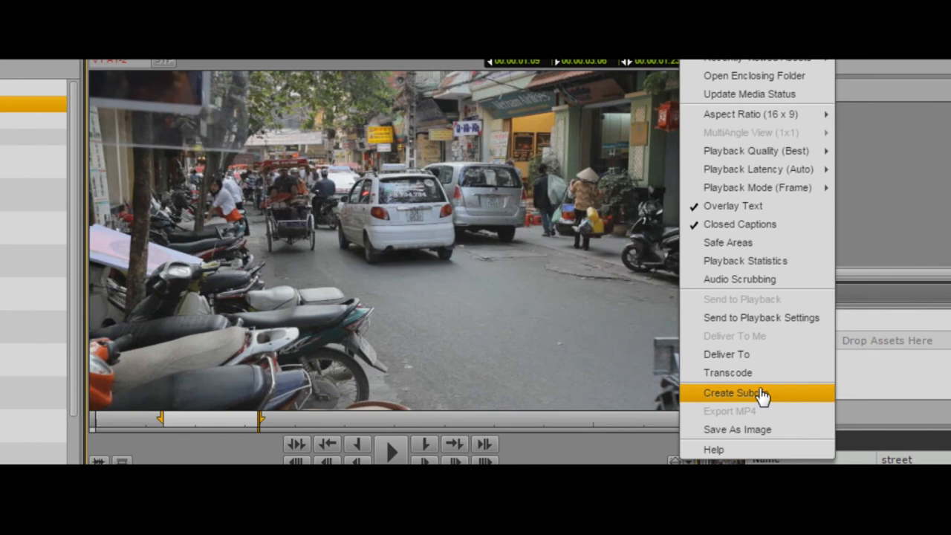
{"action": "left_click", "coordinate": [738, 393]}
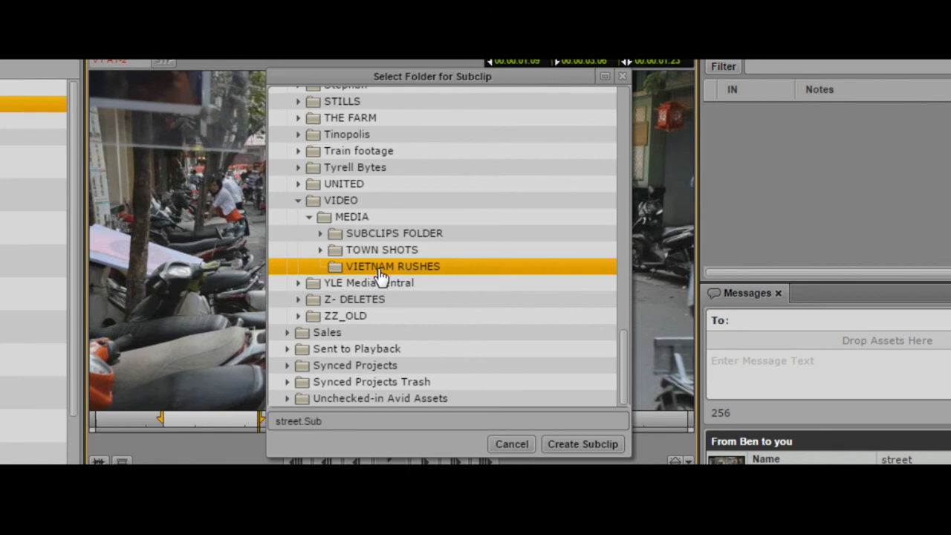
Step: Rename street.Sub and save it as a subclip in SUBCLIPS FOLDER
{"action": "left_click", "coordinate": [394, 232]}
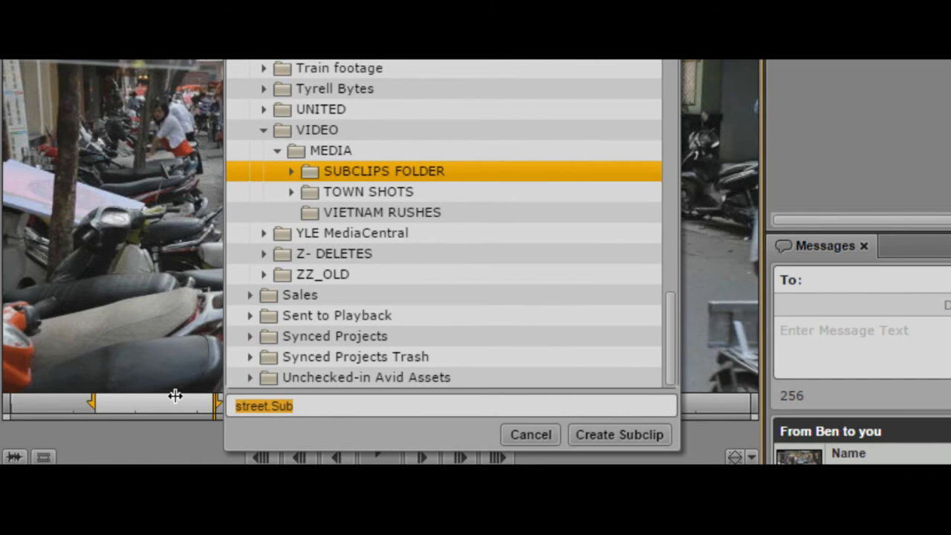
{"action": "type", "text": "CRAIG STREET SUBCL"}
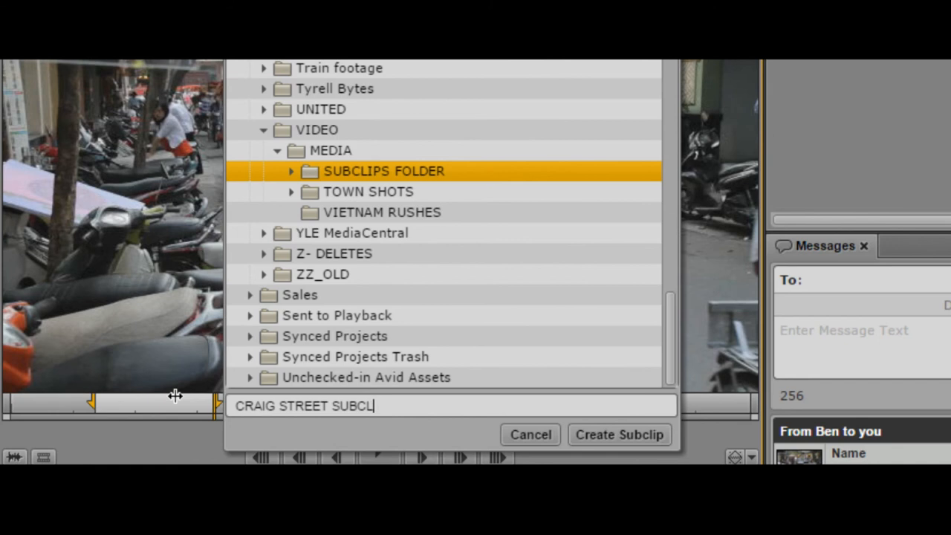
{"action": "left_click", "coordinate": [619, 435]}
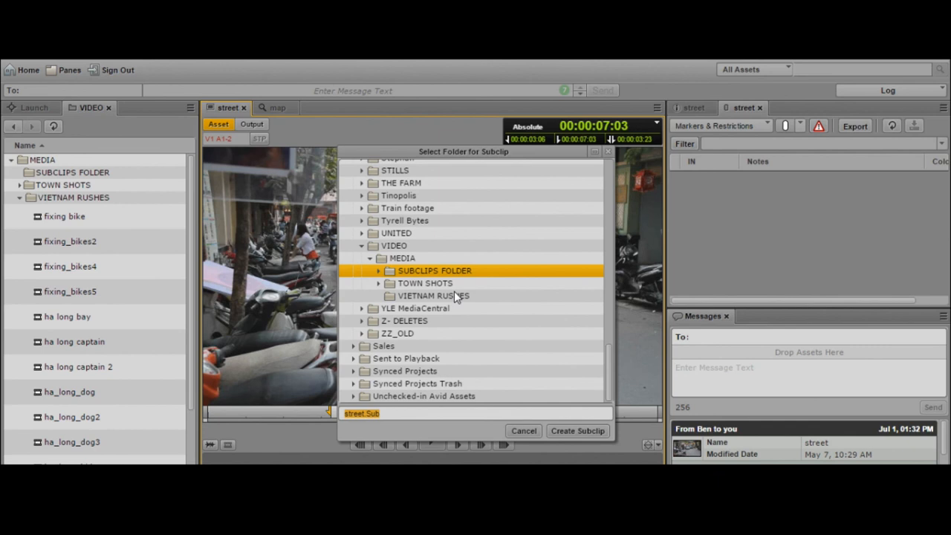
Step: Enter 'craig street subclip 2' as the second subclip's name
{"action": "type", "text": "craig street subclip 2"}
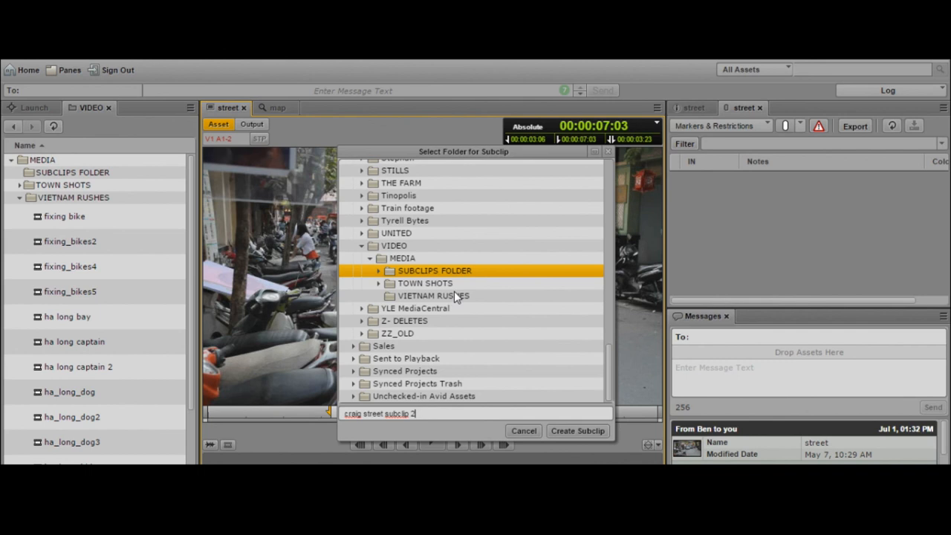